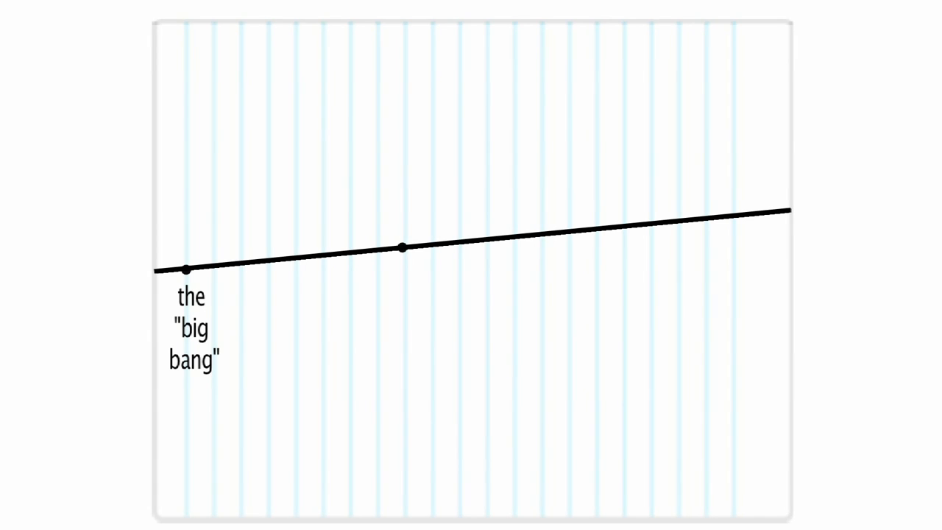
Step: Place a dot below the timeline, to the right of its middle point
click(465, 328)
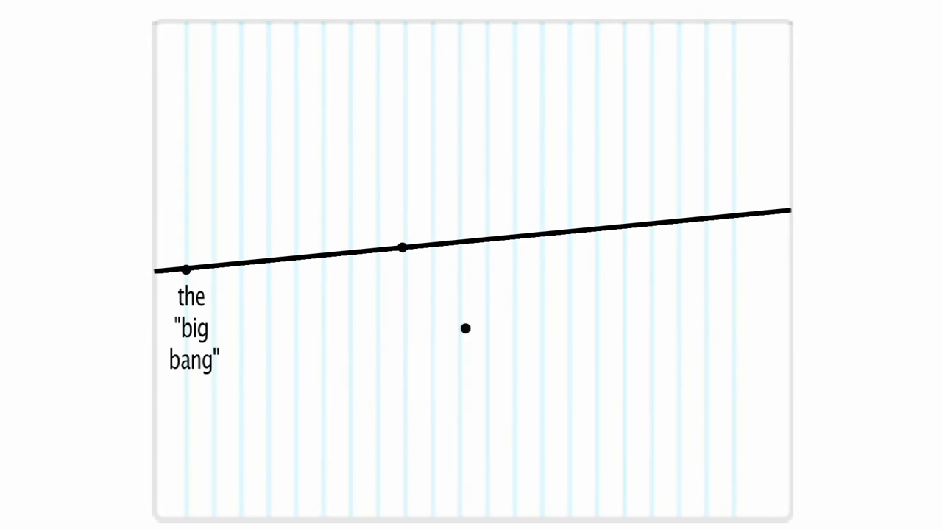